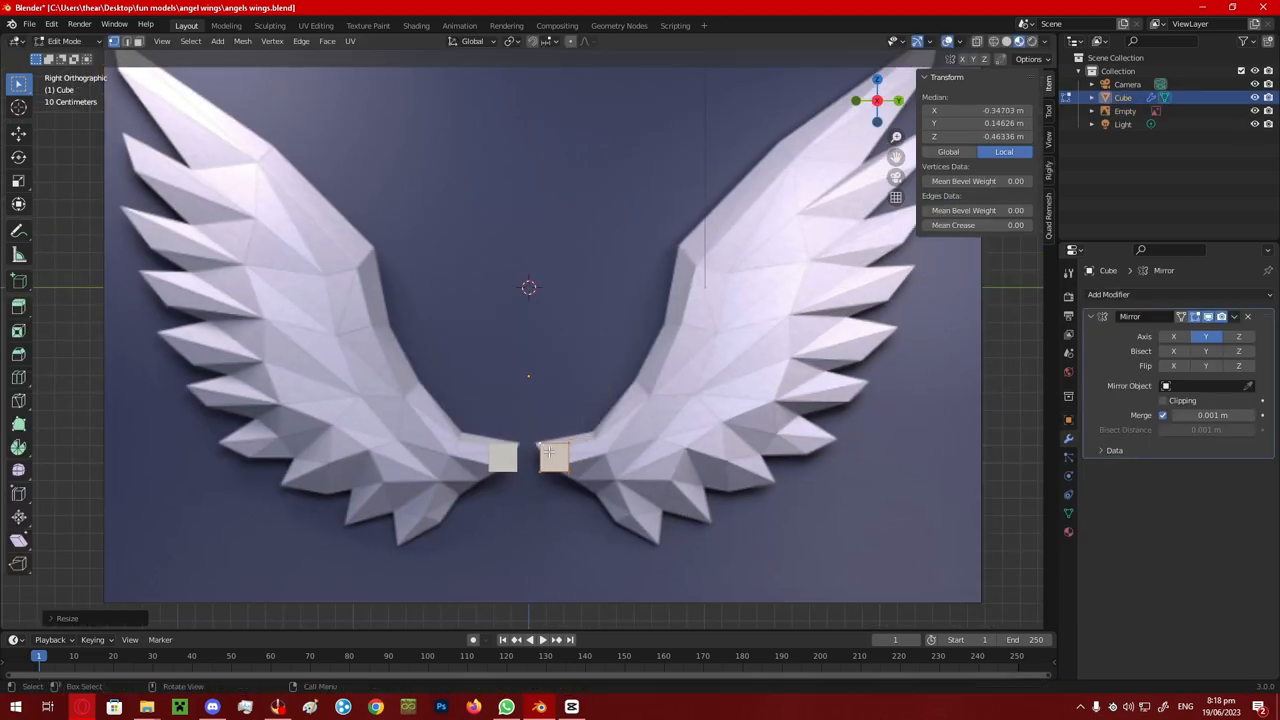
Give the wing5_right bone an Inverse Kinematics constraint targeting Armature's UPPER_JOINT_IK bone
{"action": "left_click_drag", "start_coordinate": [528, 450], "coordinate": [498, 446]}
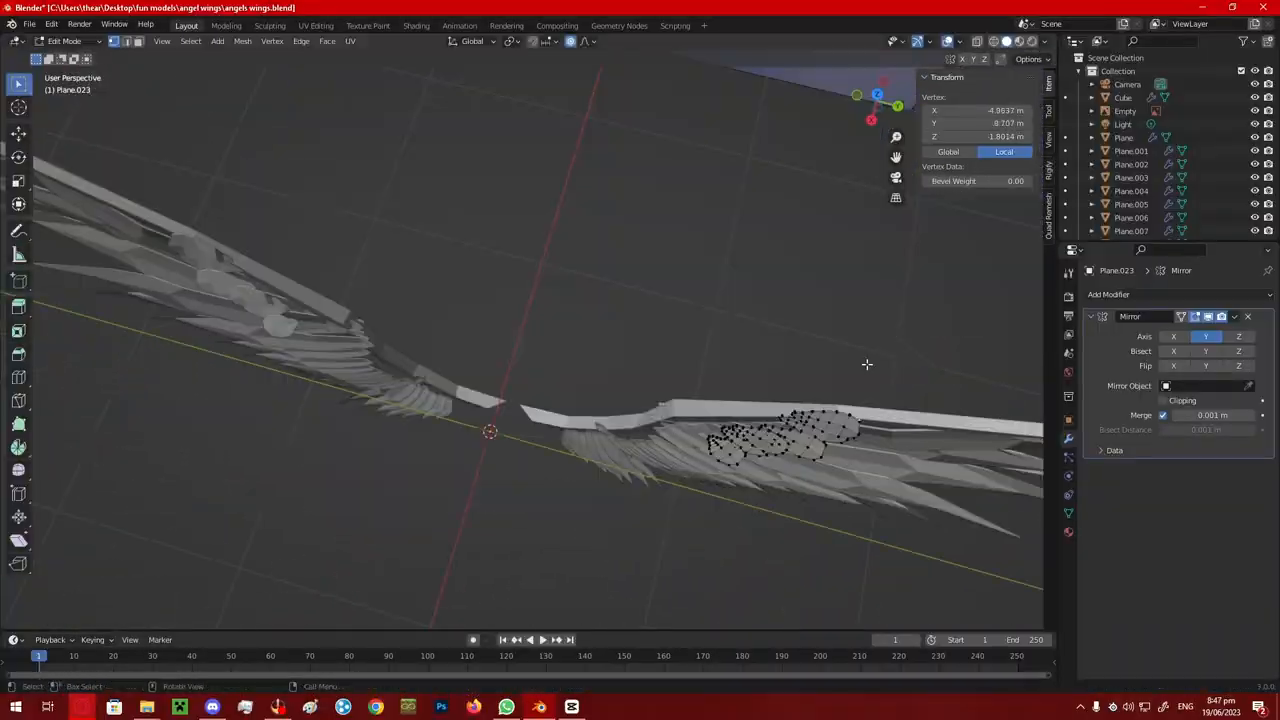
{"action": "key", "text": "Tab"}
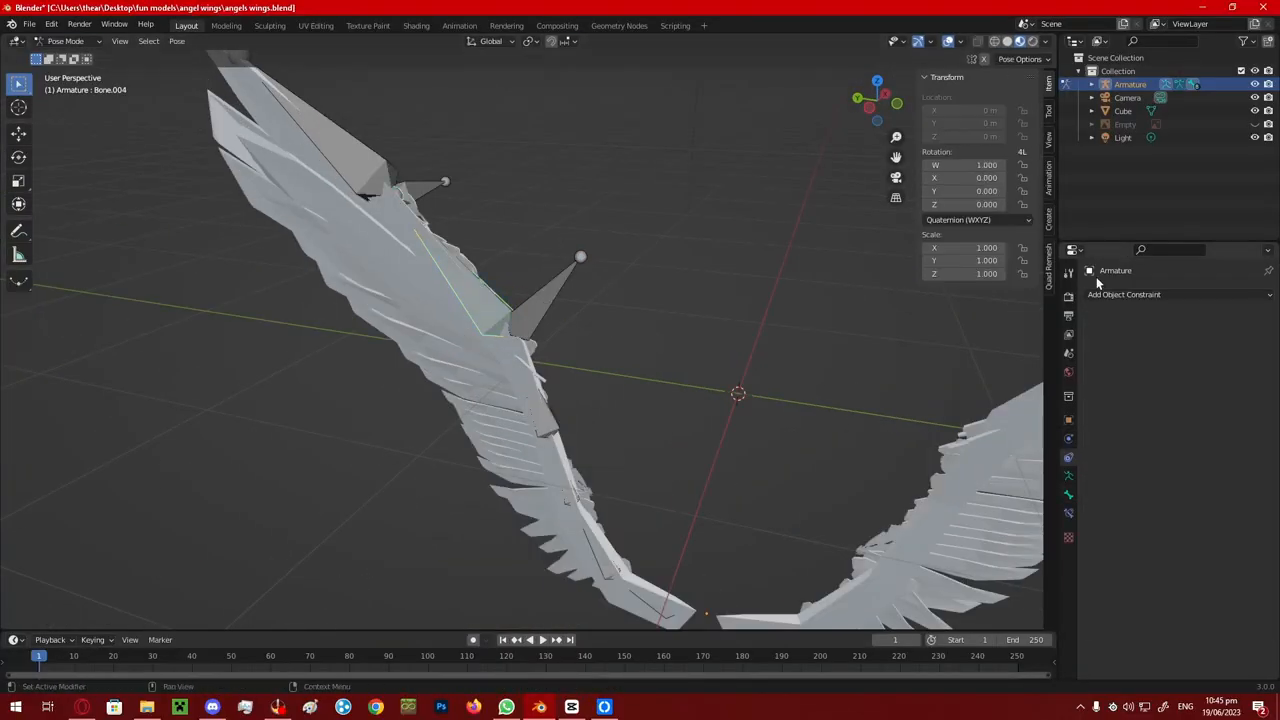
{"action": "left_click", "coordinate": [1200, 369]}
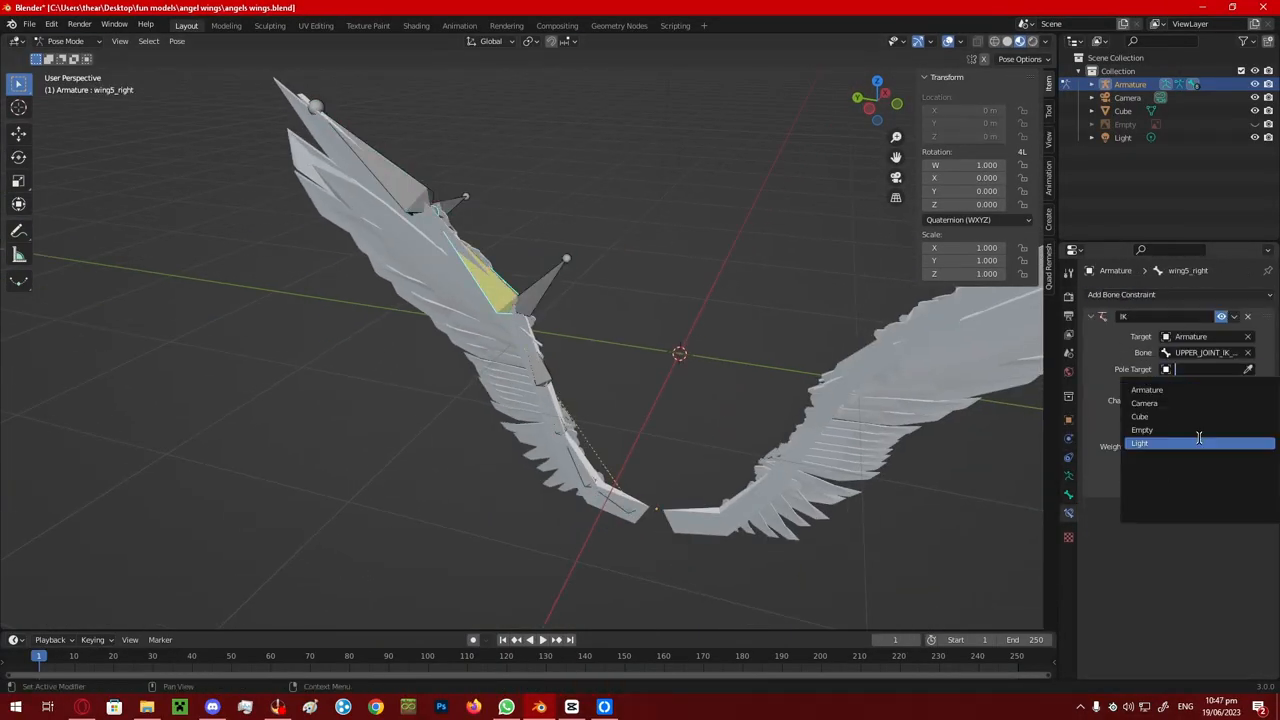